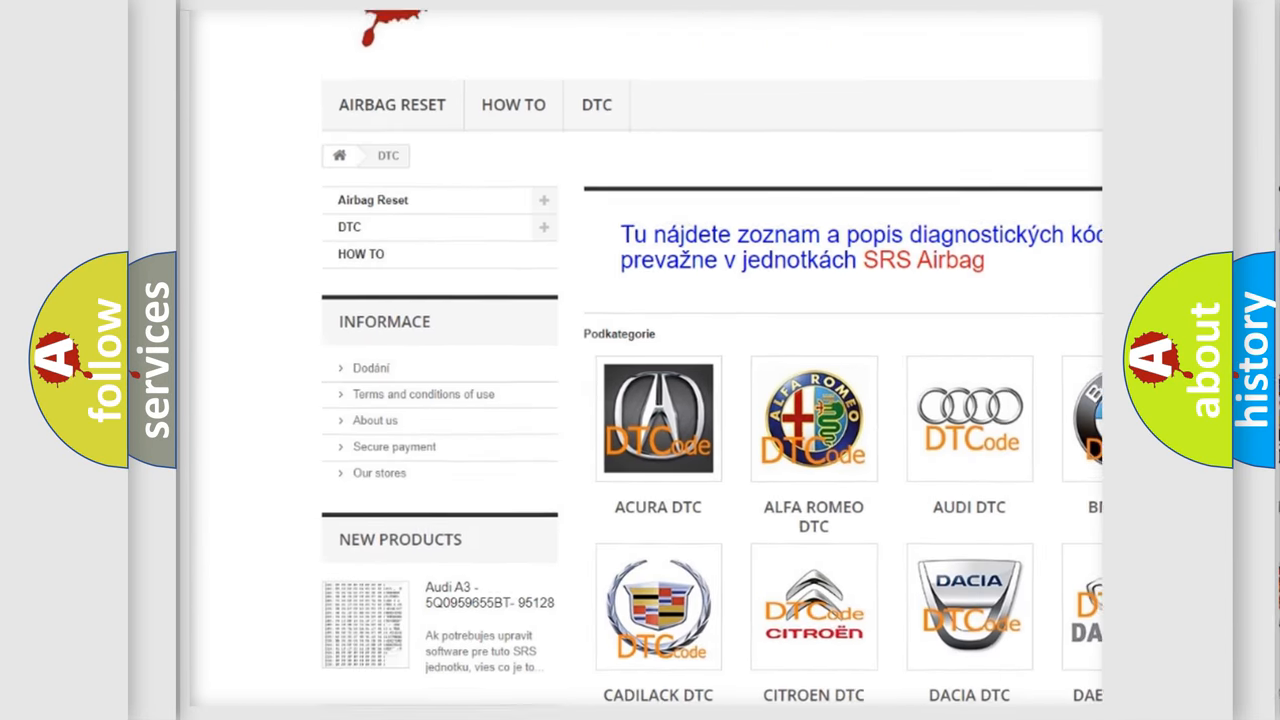
- Scroll past the car-brand logos on airbagreset.sk to the B-series DTC code list
scroll("down", 3)
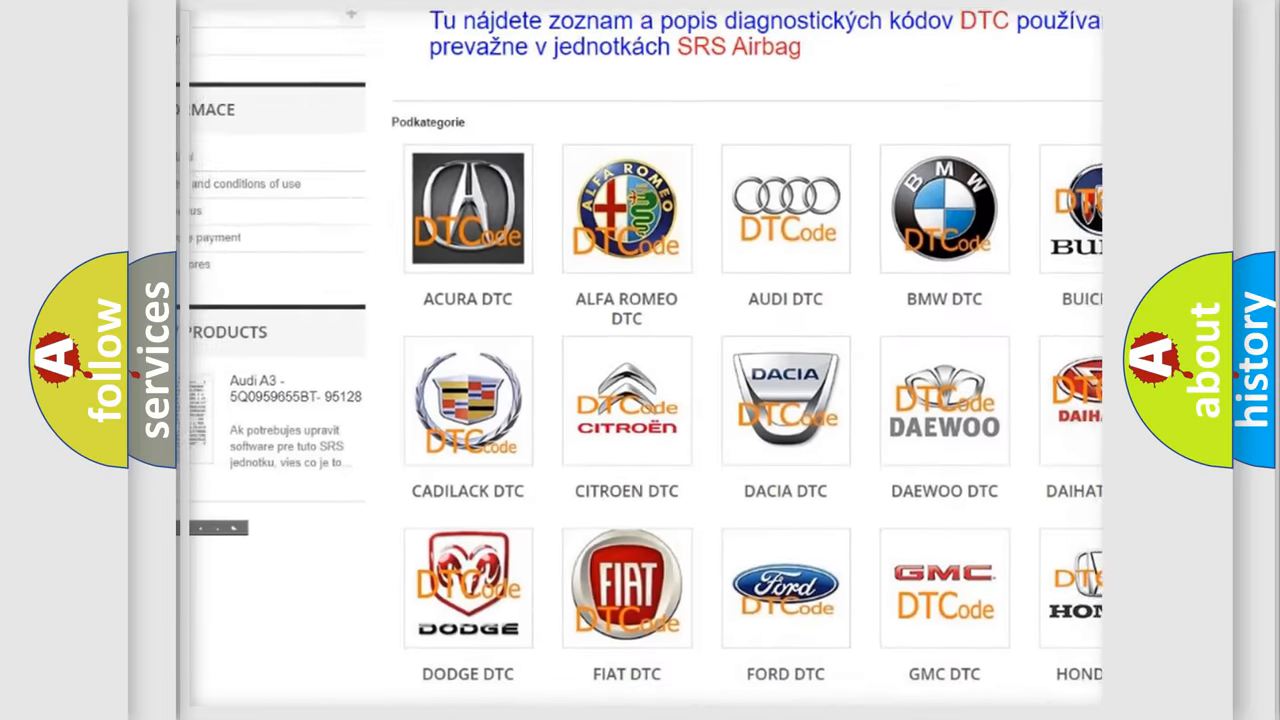
scroll("down", 3)
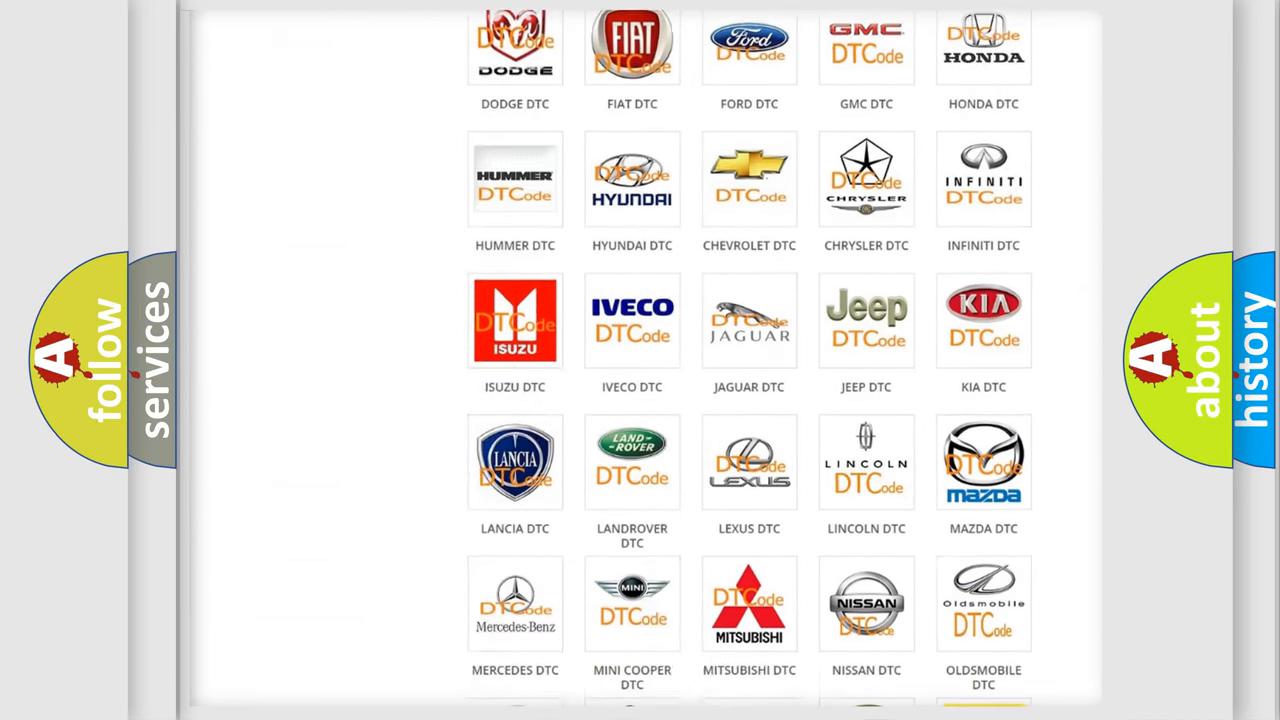
scroll("down", 3)
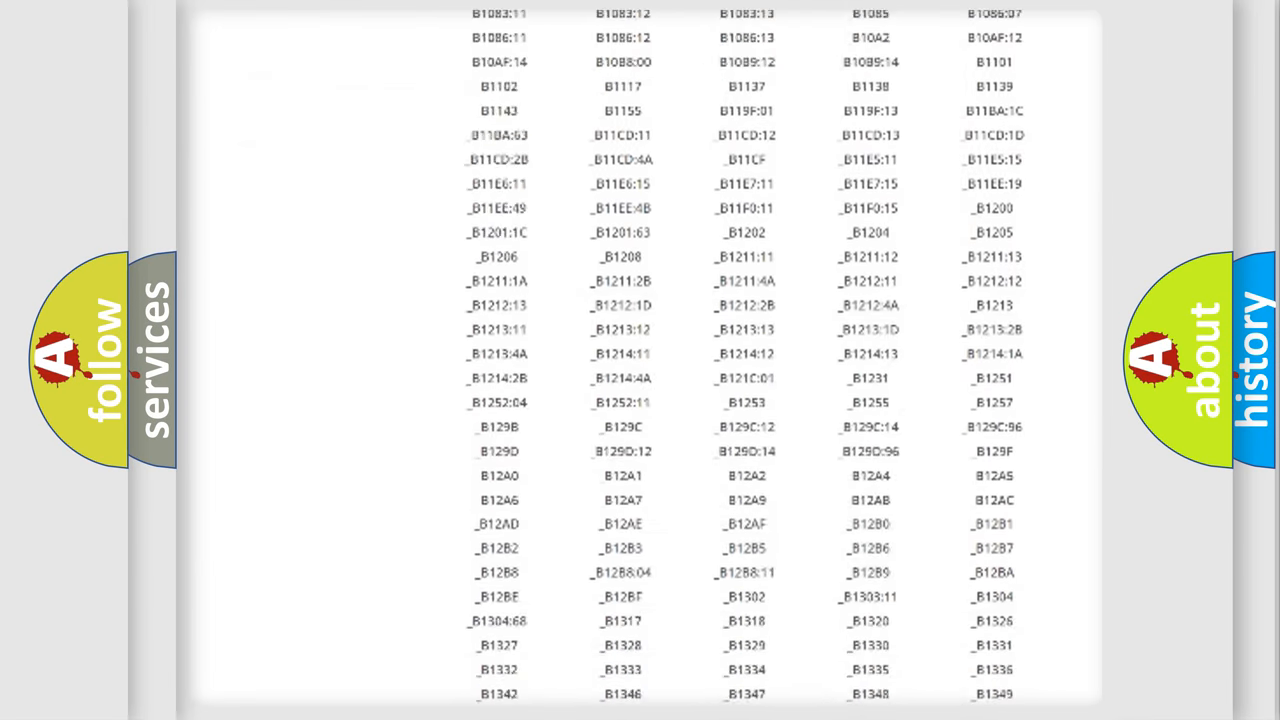
scroll("down", 3)
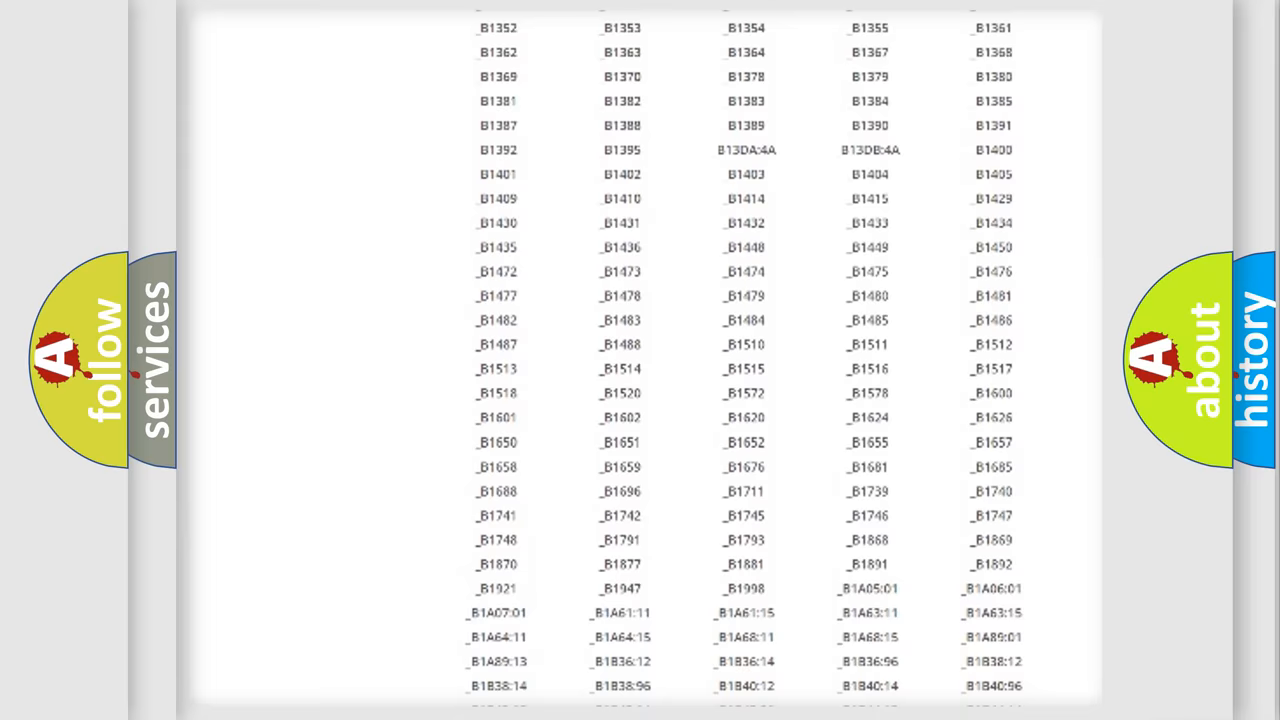
scroll("up", 3)
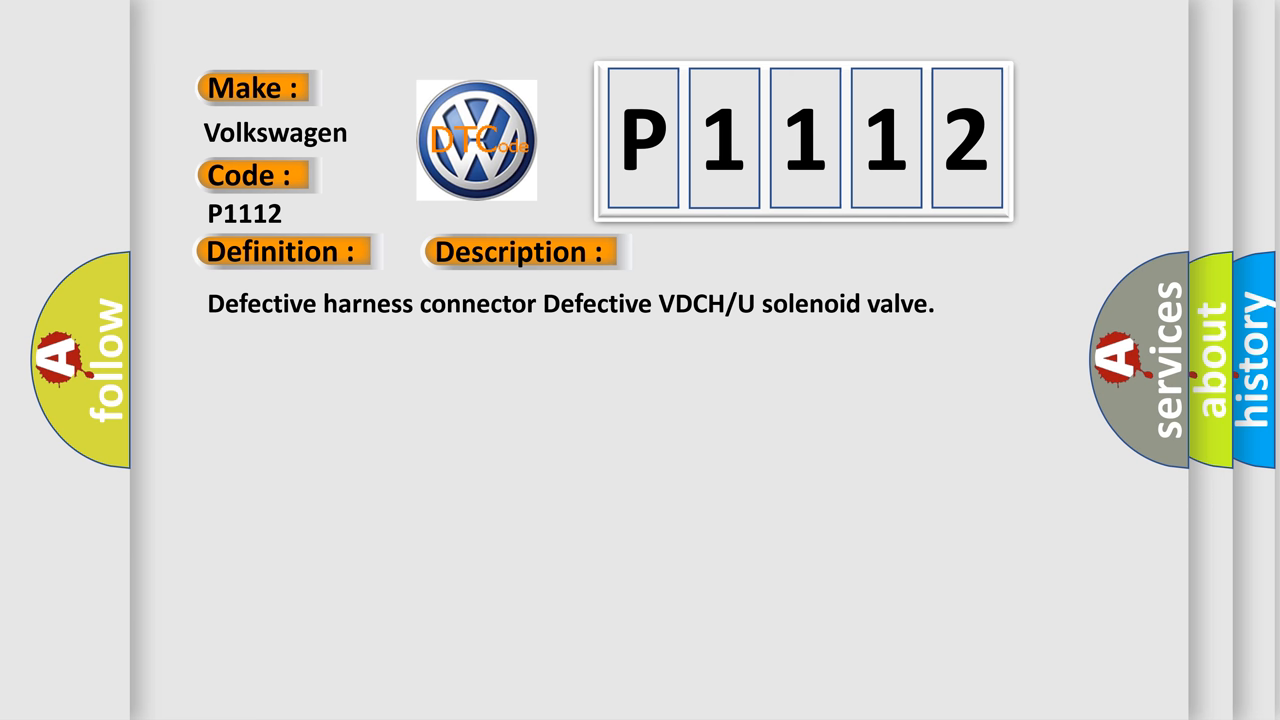
- Advance the P1112 slide to its Cause section listing wiring, circuit and VDCCM contact faults
left_click(735, 251)
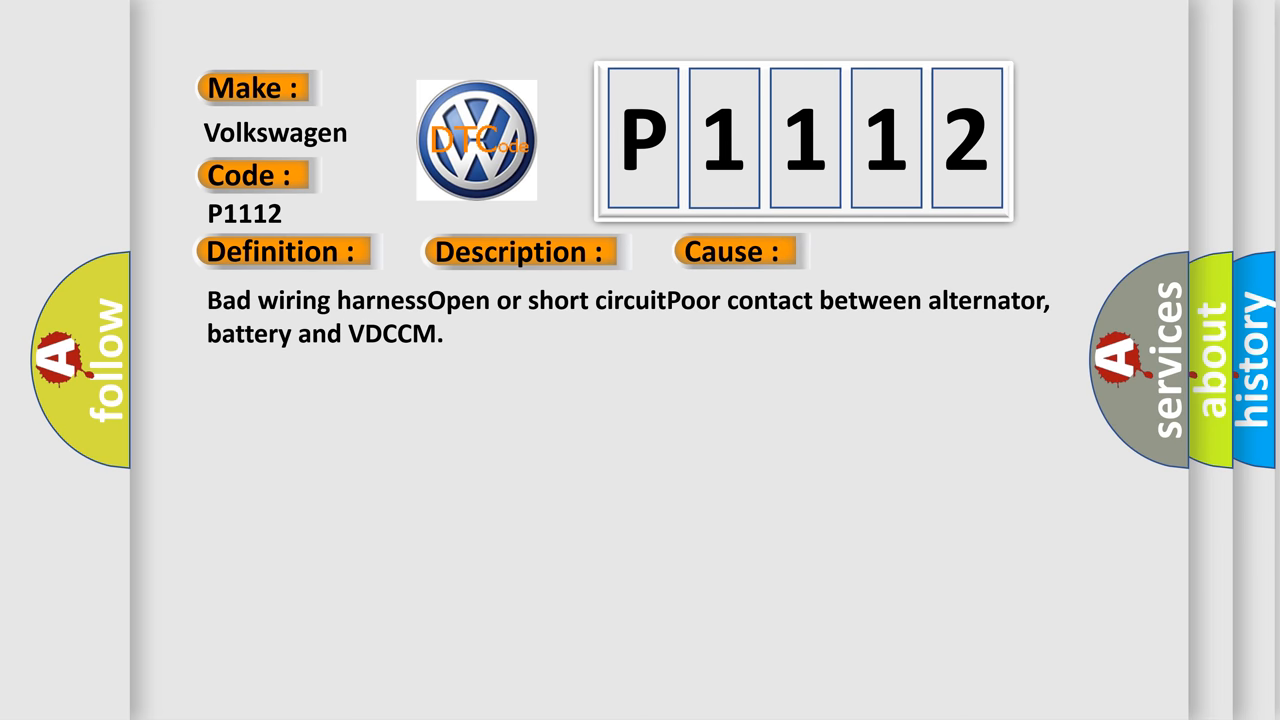